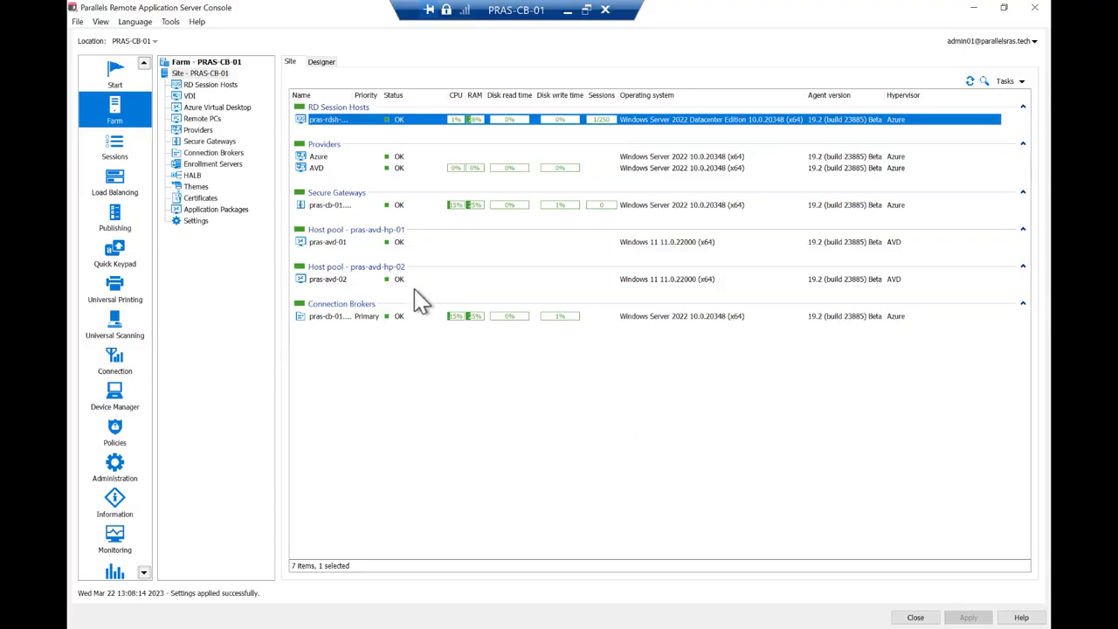
# - Show the farm's Providers list and select the AVD provider
pyautogui.click(198, 129)
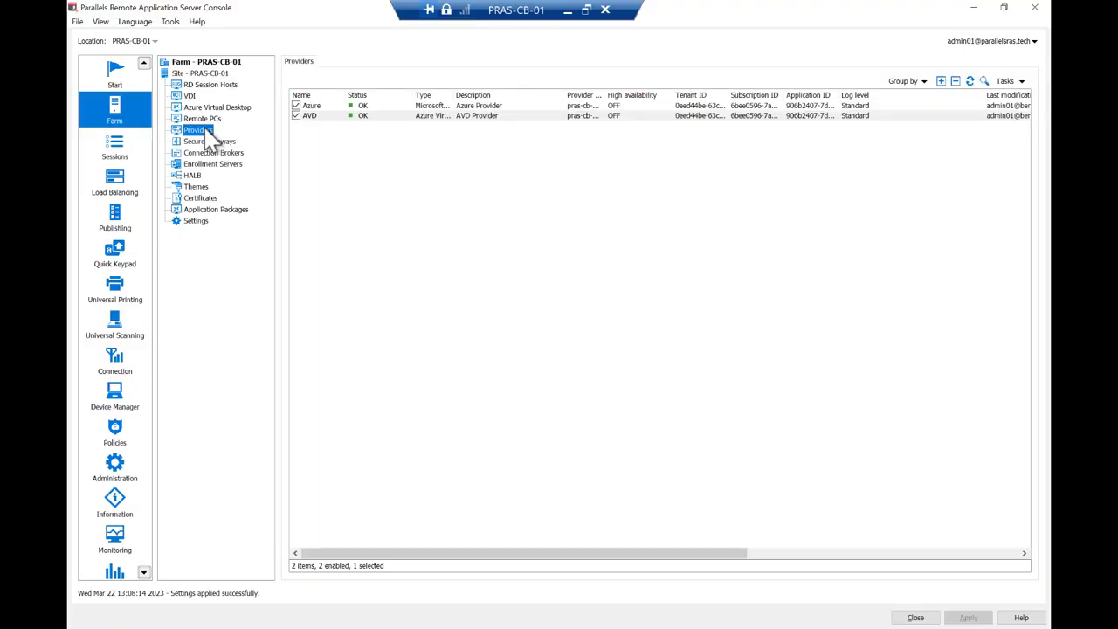
pyautogui.click(309, 115)
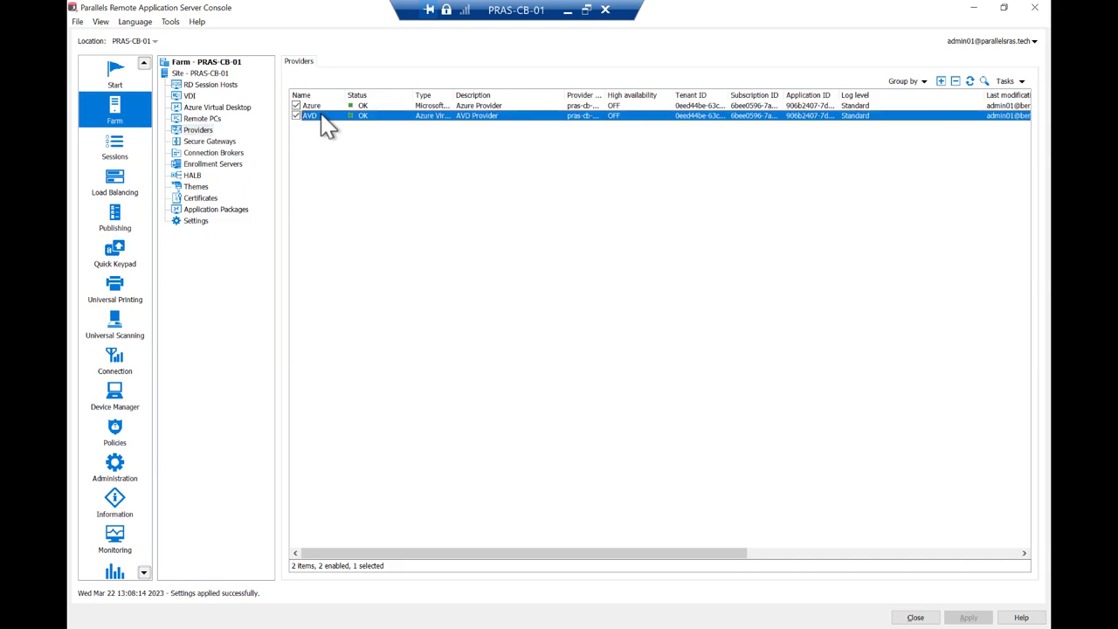
# - In the AVD provider's Advanced settings, enable disk storage cost optimization with a 1-minute timeout
pyautogui.doubleClick(310, 115)
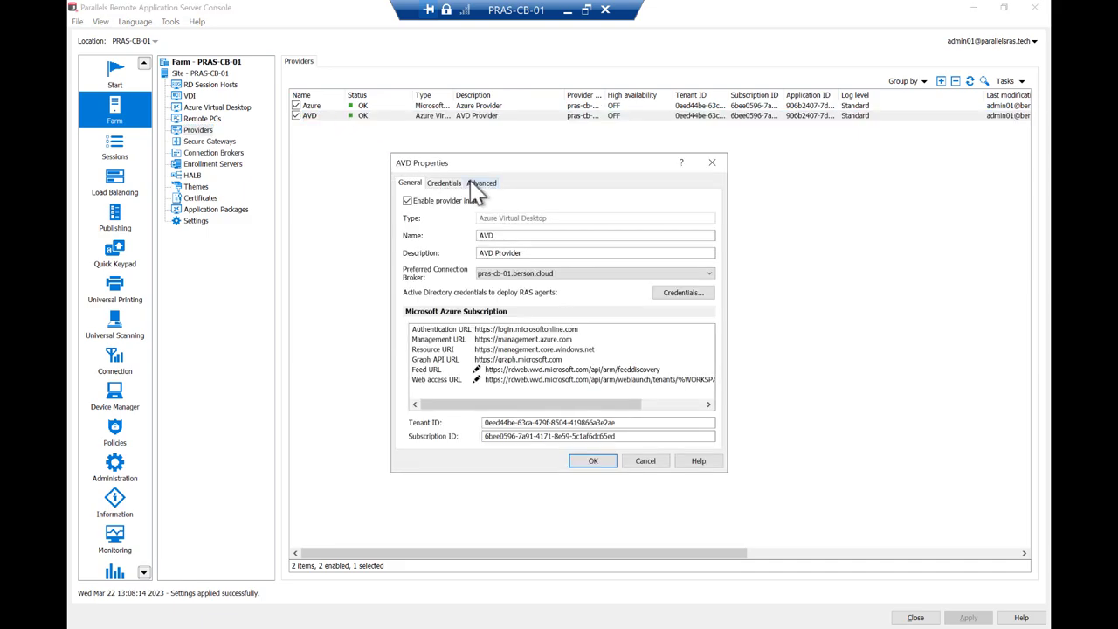
pyautogui.click(481, 182)
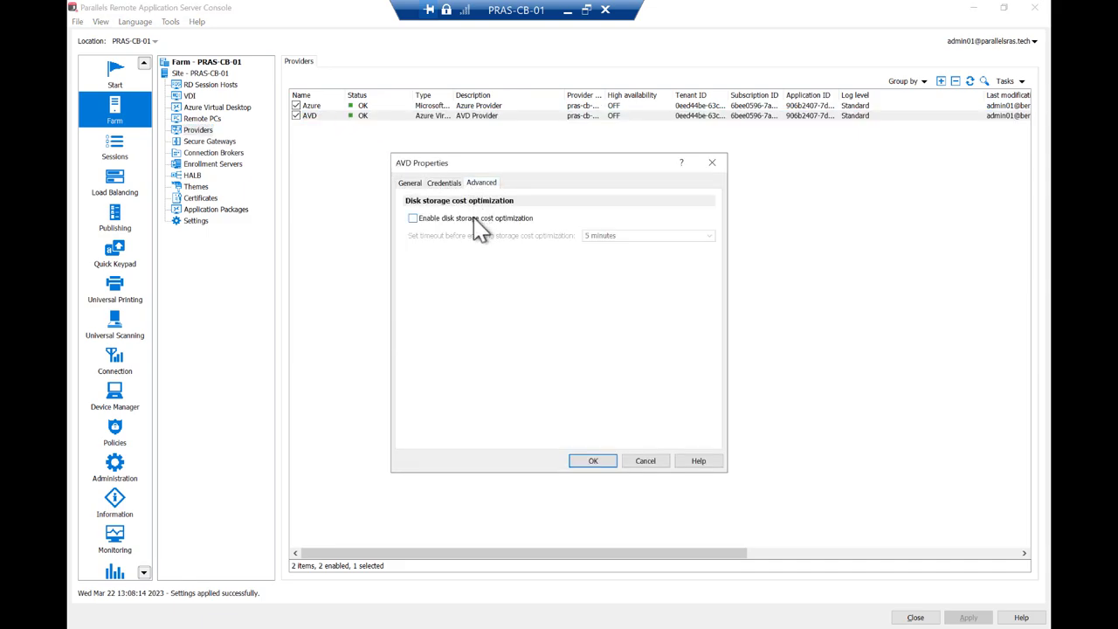
pyautogui.click(412, 219)
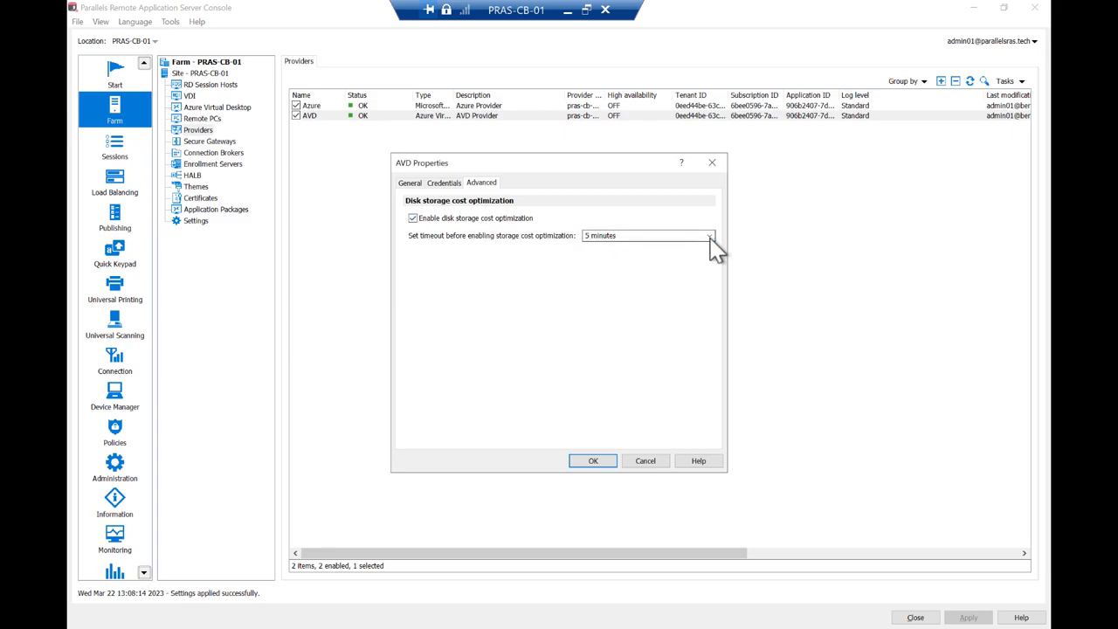
pyautogui.click(713, 235)
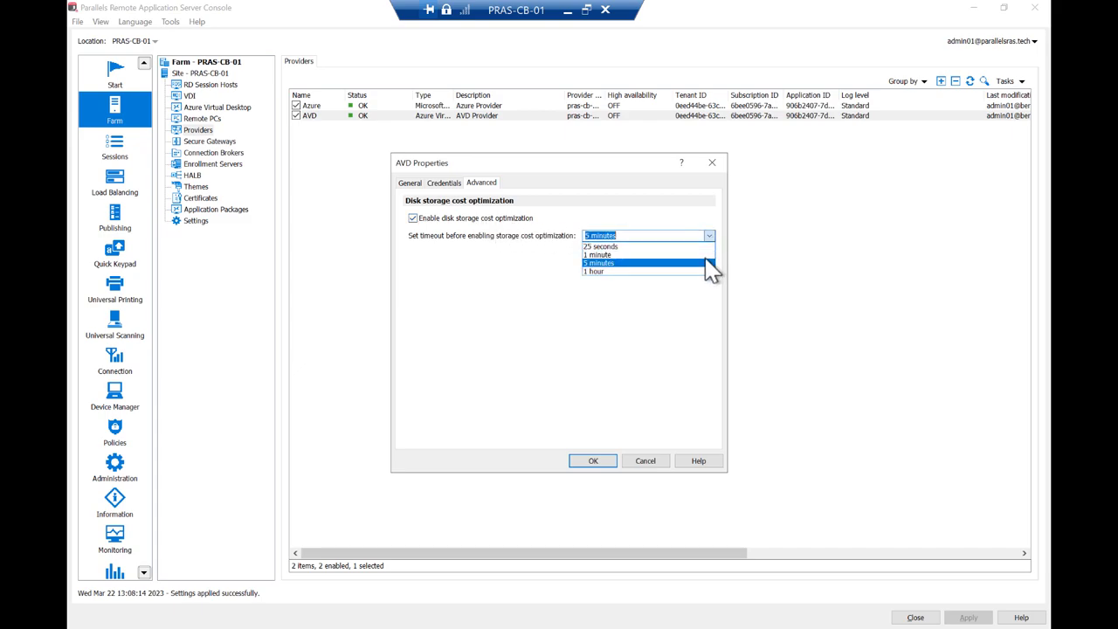
pyautogui.click(609, 255)
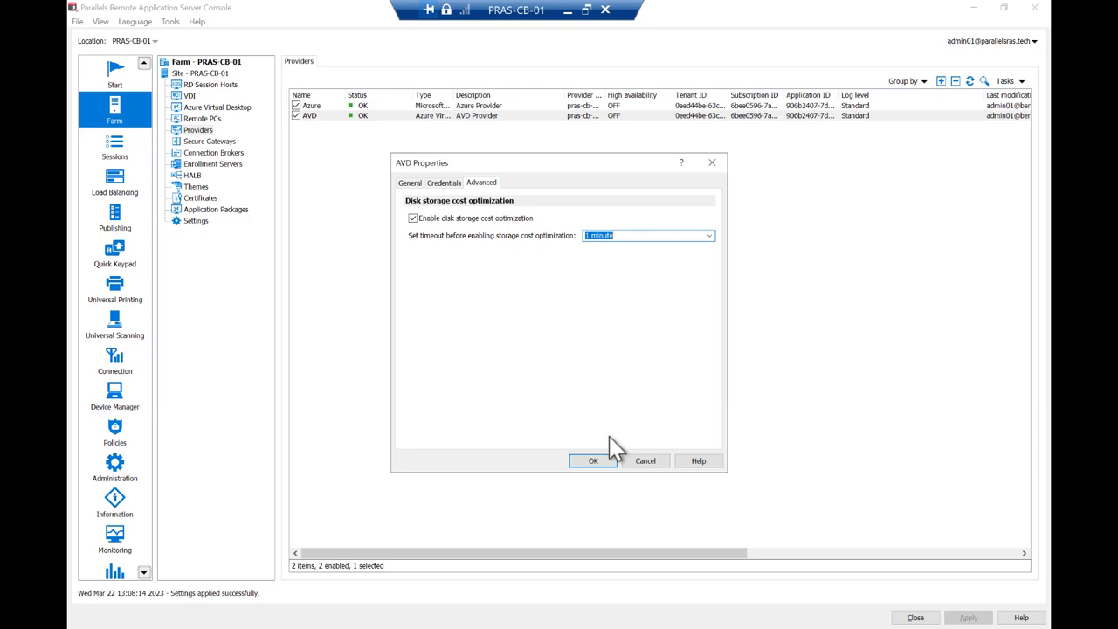
pyautogui.click(592, 460)
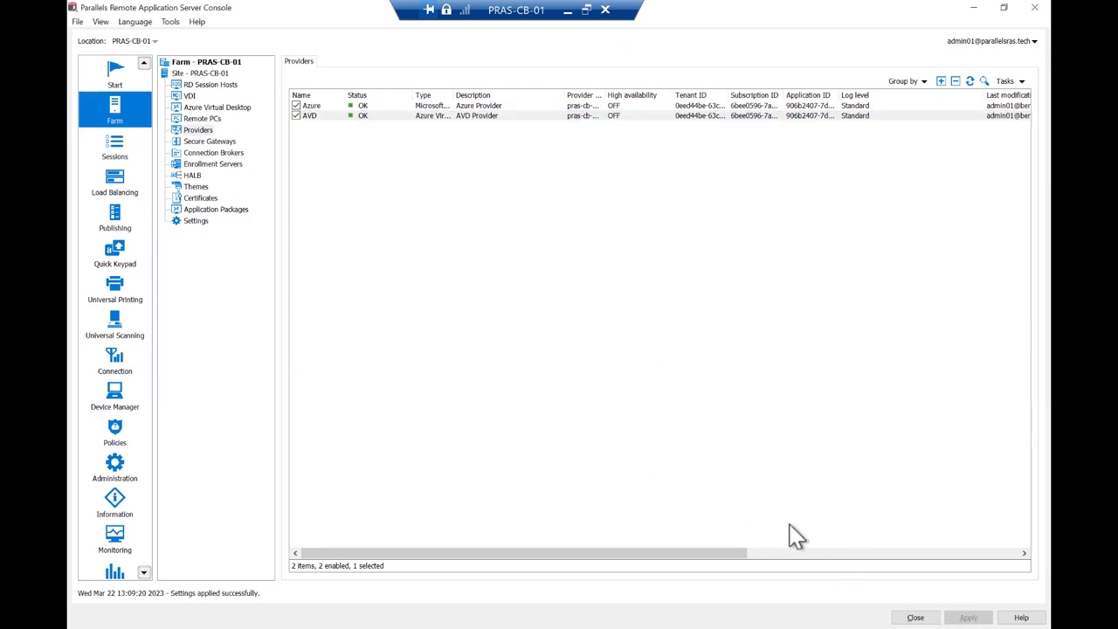
# - View the Azure Virtual Desktop hosts and review pras-avd-01's host information
pyautogui.click(217, 107)
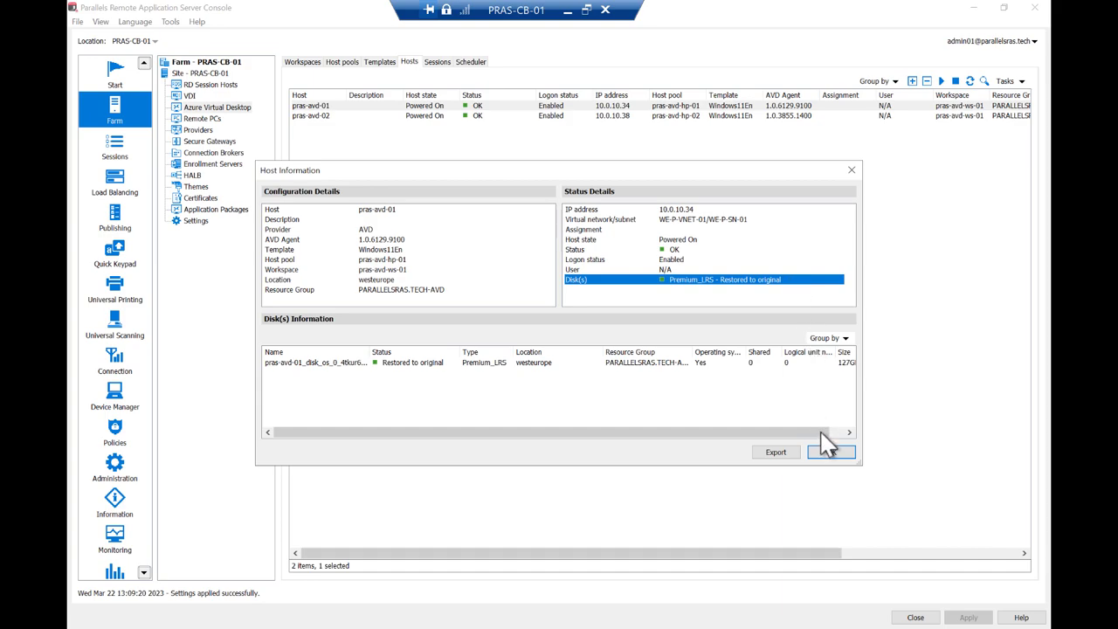
pyautogui.click(839, 452)
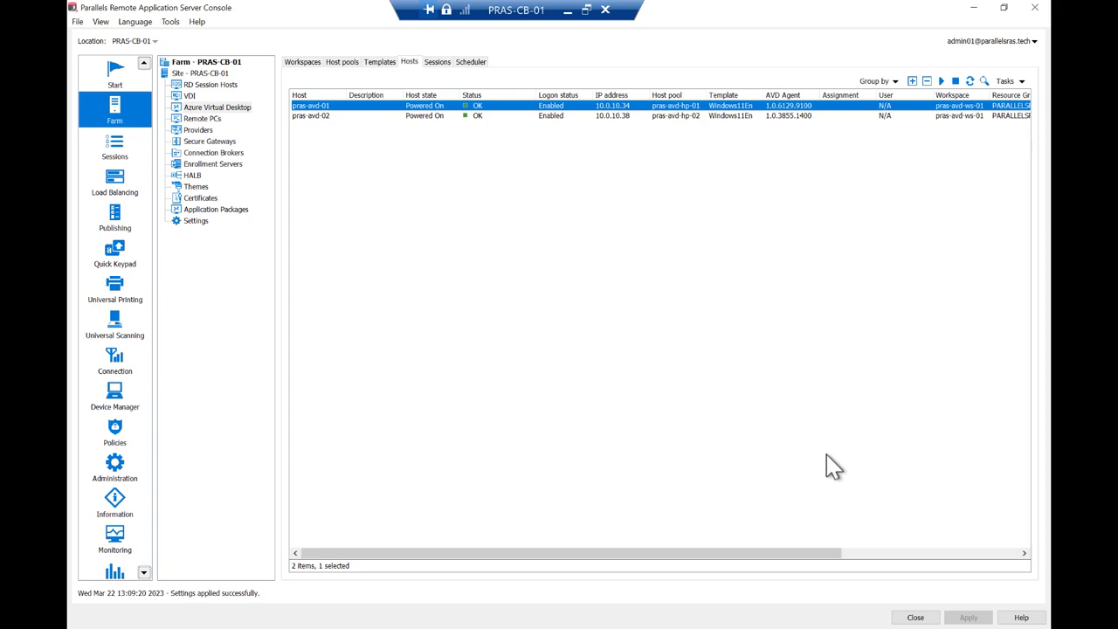
pyautogui.moveTo(411, 126)
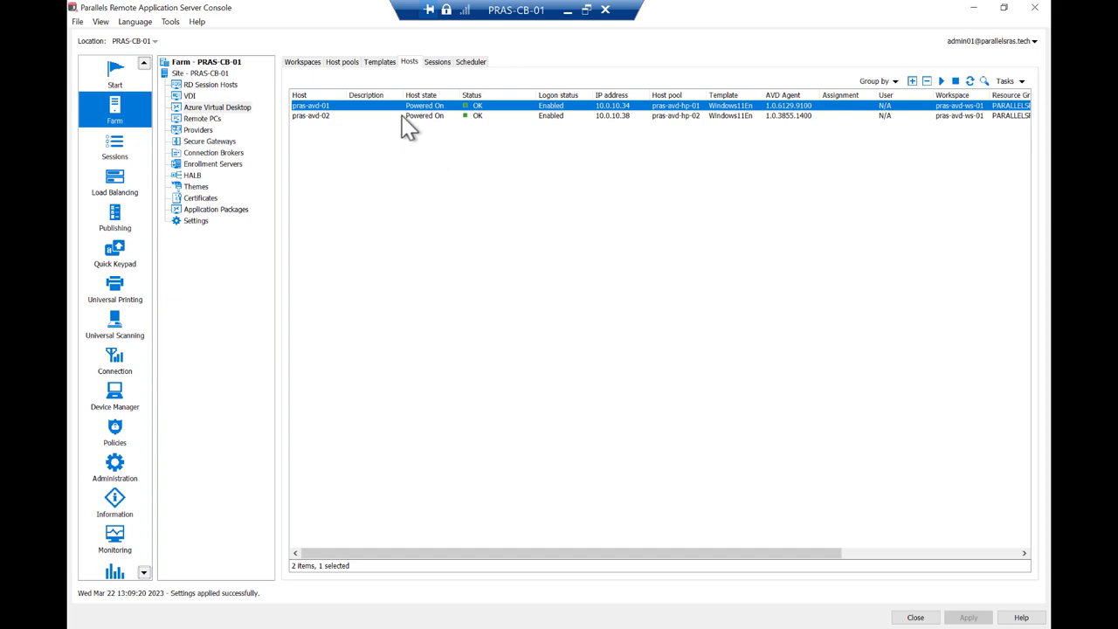
# - Stop host pras-avd-01 from its context menu
pyautogui.rightClick(406, 105)
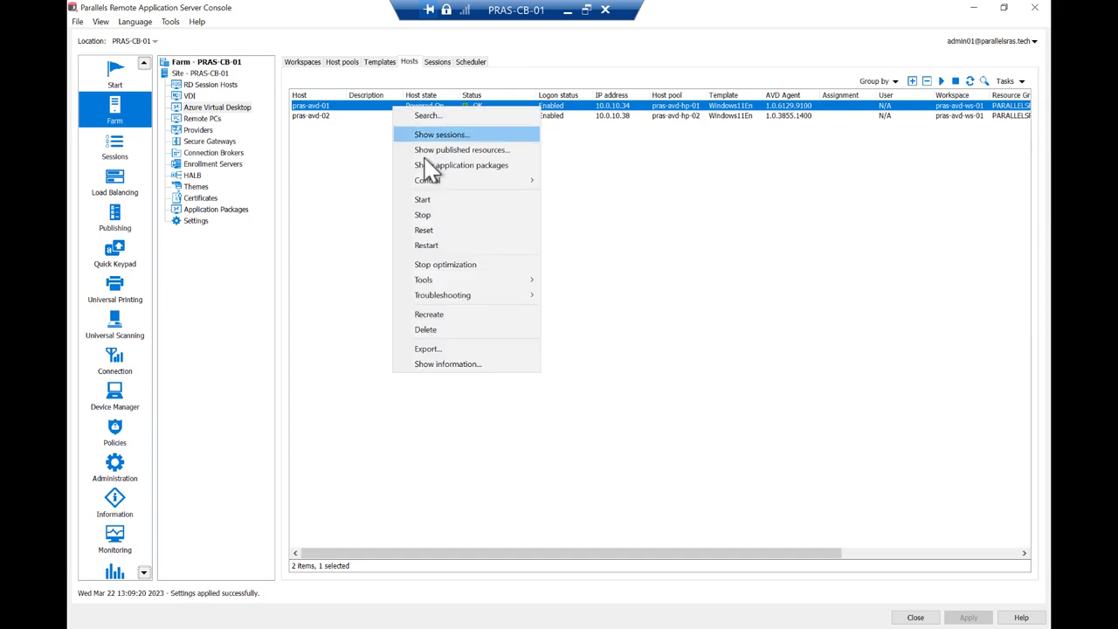
pyautogui.click(421, 214)
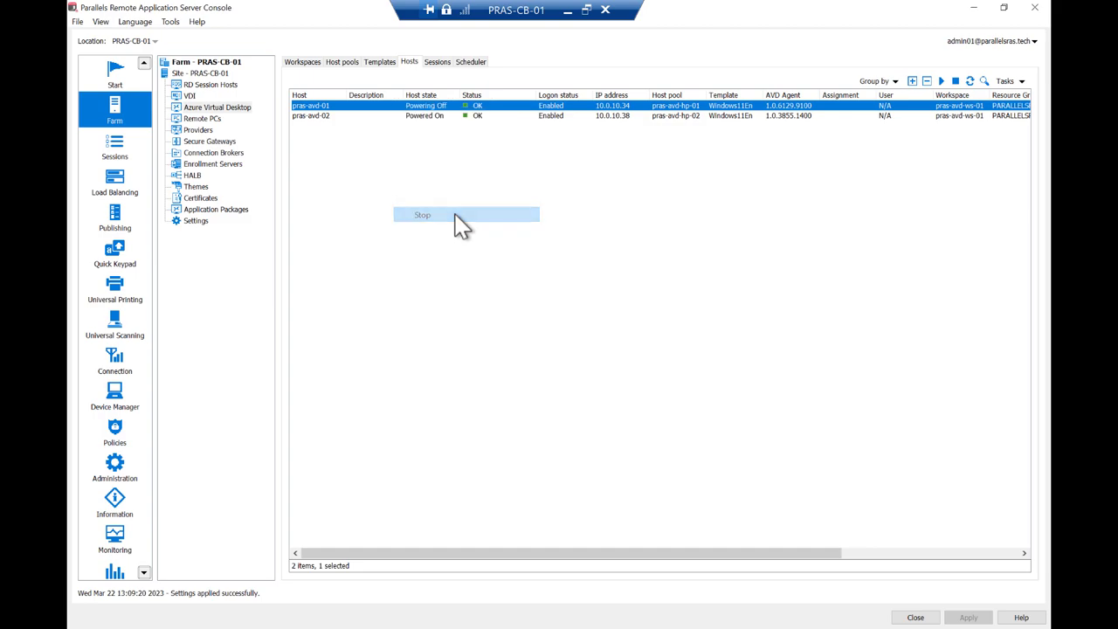
pyautogui.click(422, 214)
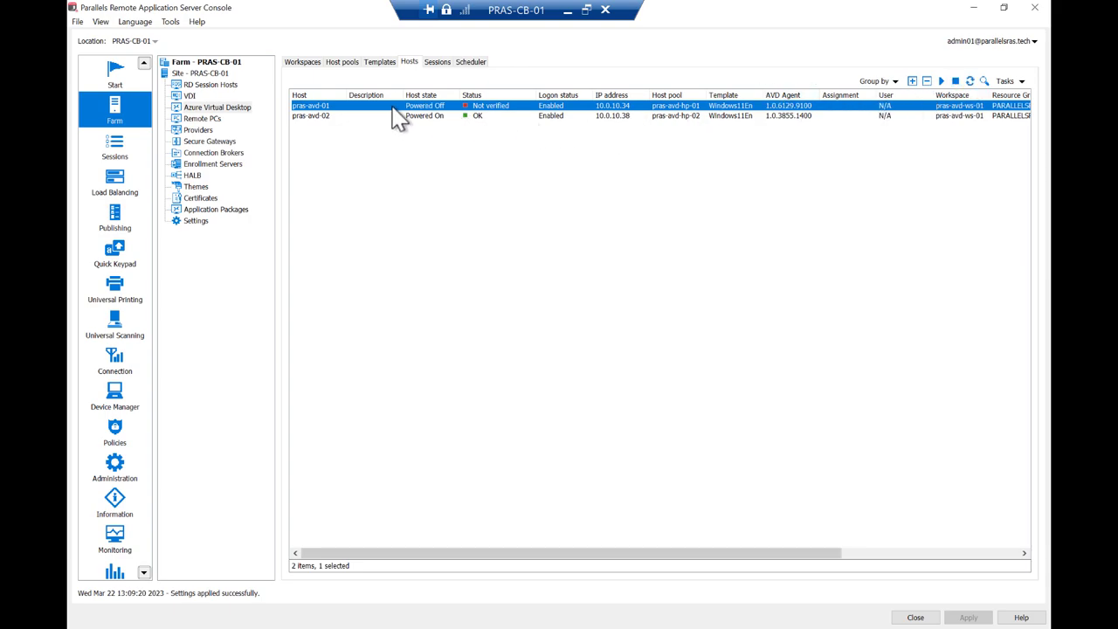
# - Open pras-avd-01's host information and check its verification status and Standard_LRS Optimized disk
pyautogui.doubleClick(310, 104)
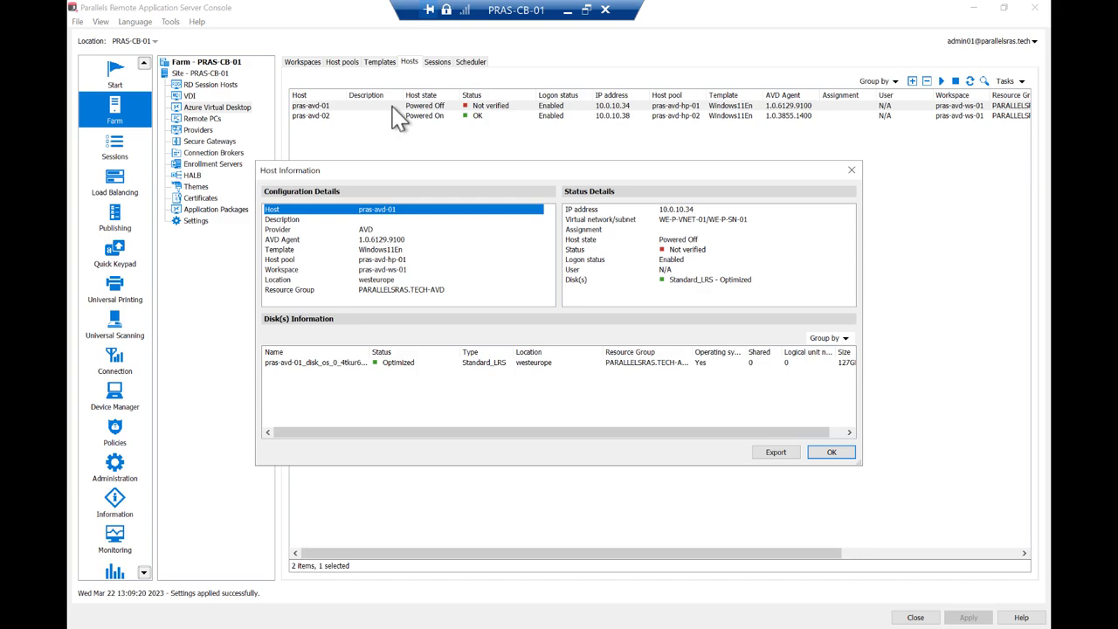
pyautogui.moveTo(690, 262)
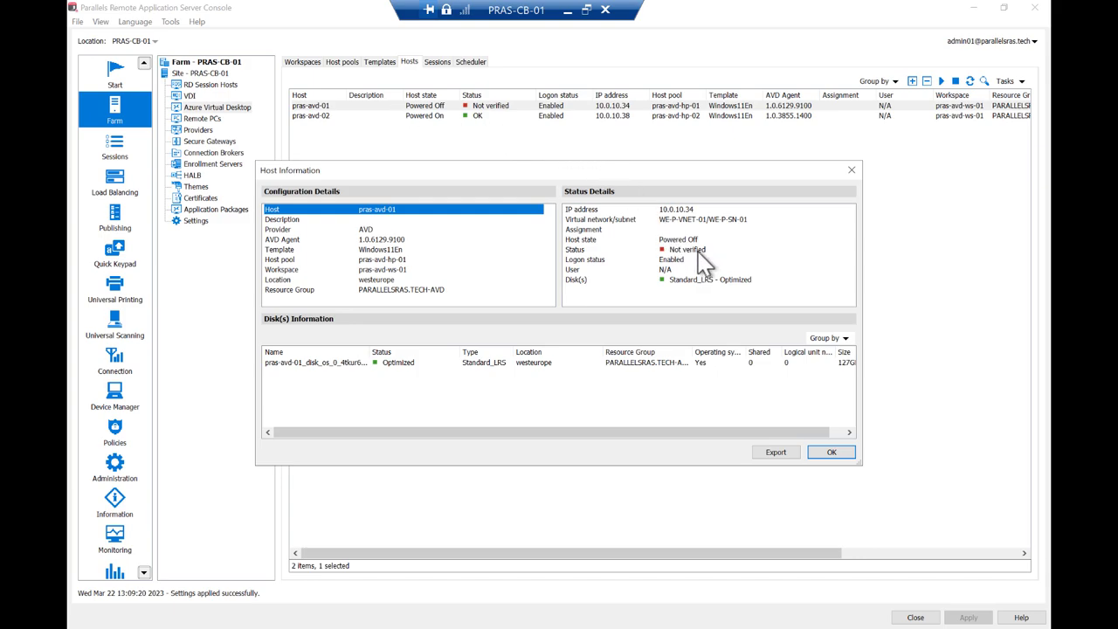
pyautogui.click(686, 249)
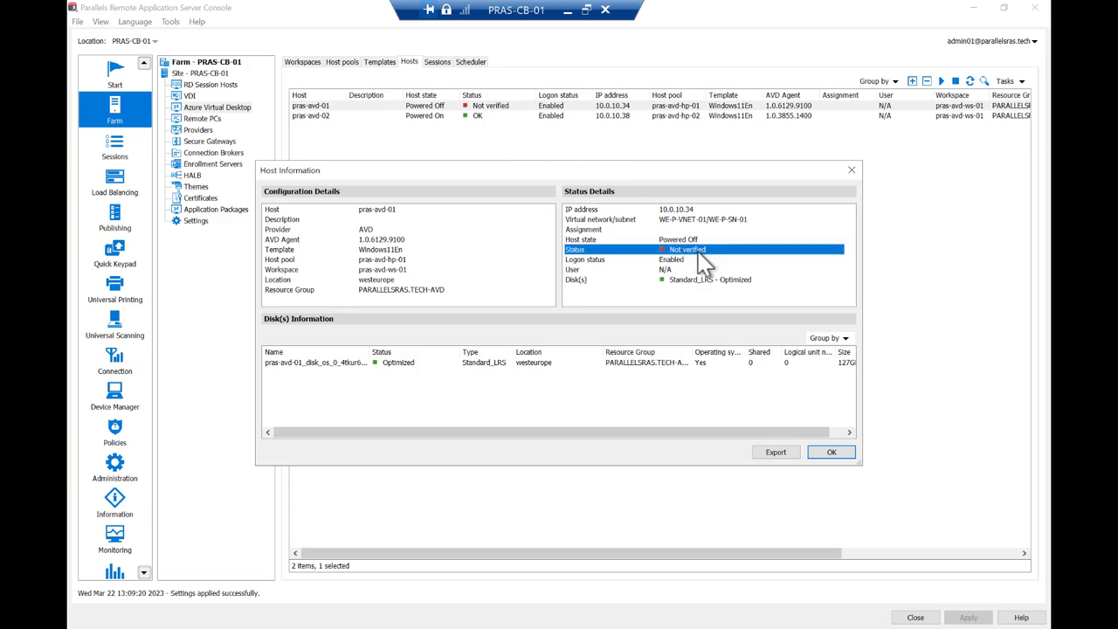
pyautogui.click(707, 280)
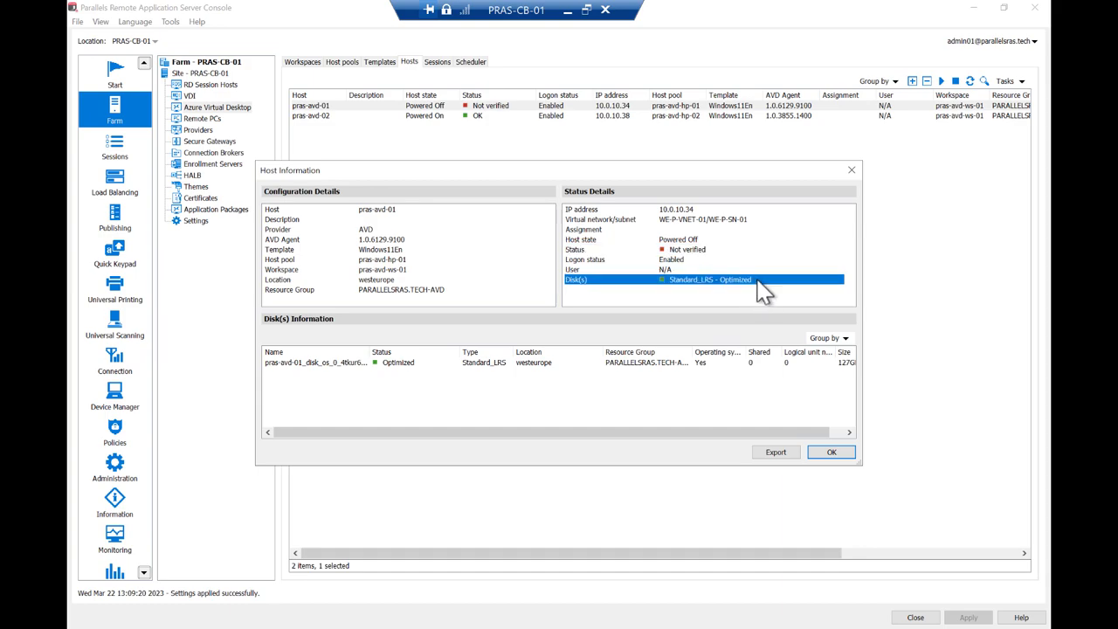